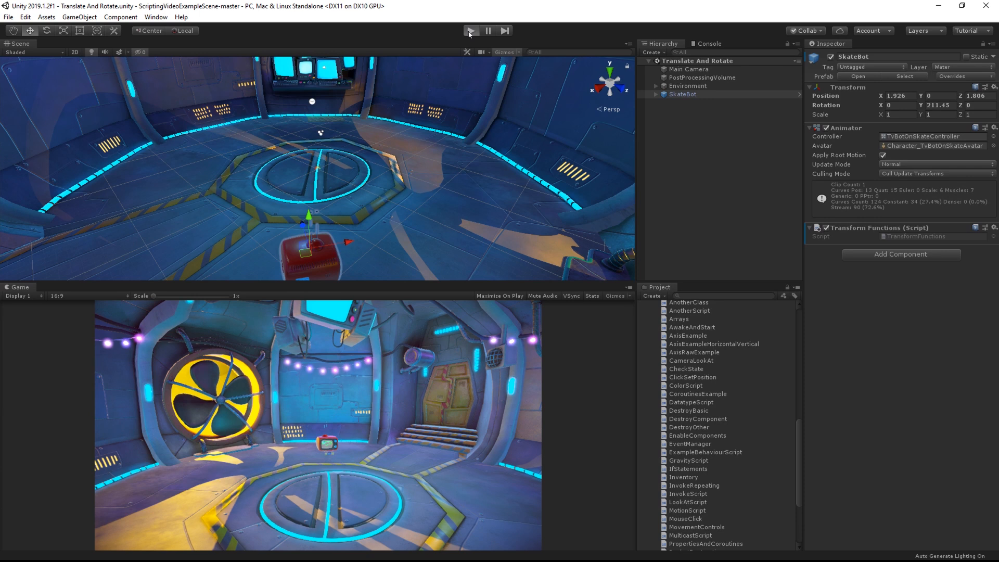
Step: Run the scene to watch SkateBot slide forward, then stop Play mode
{"action": "left_click", "coordinate": [858, 227]}
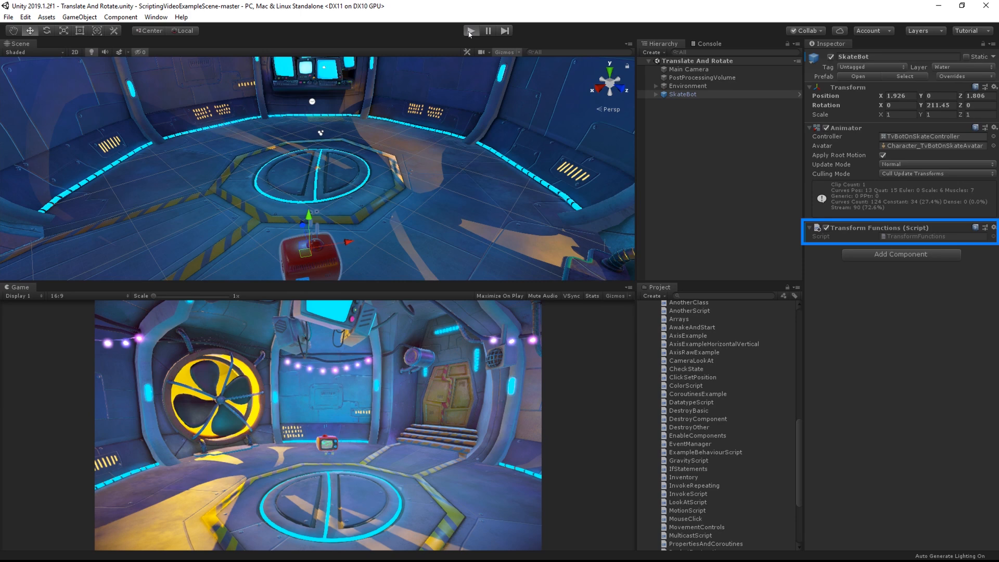
{"action": "left_click", "coordinate": [469, 30]}
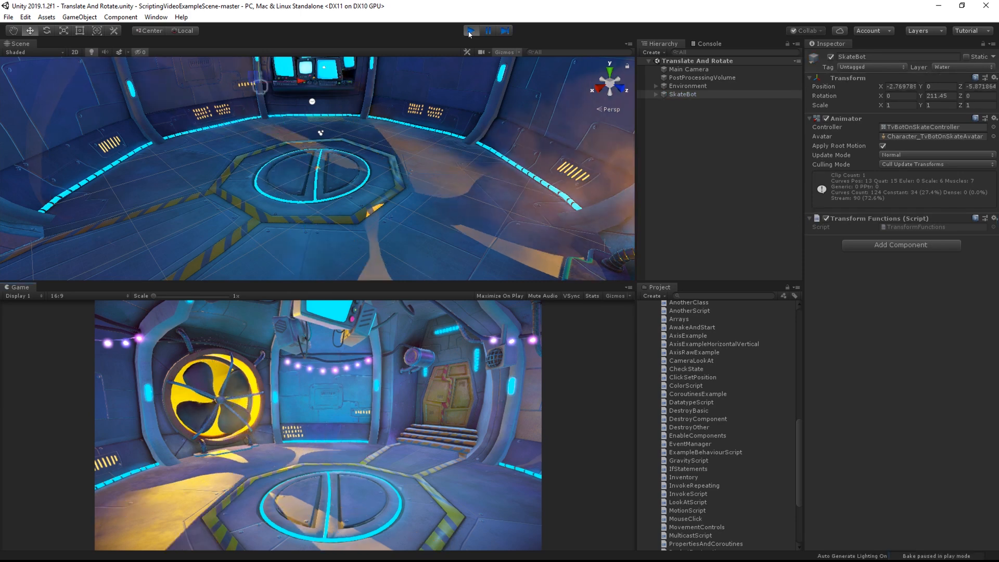
{"action": "left_click", "coordinate": [469, 30]}
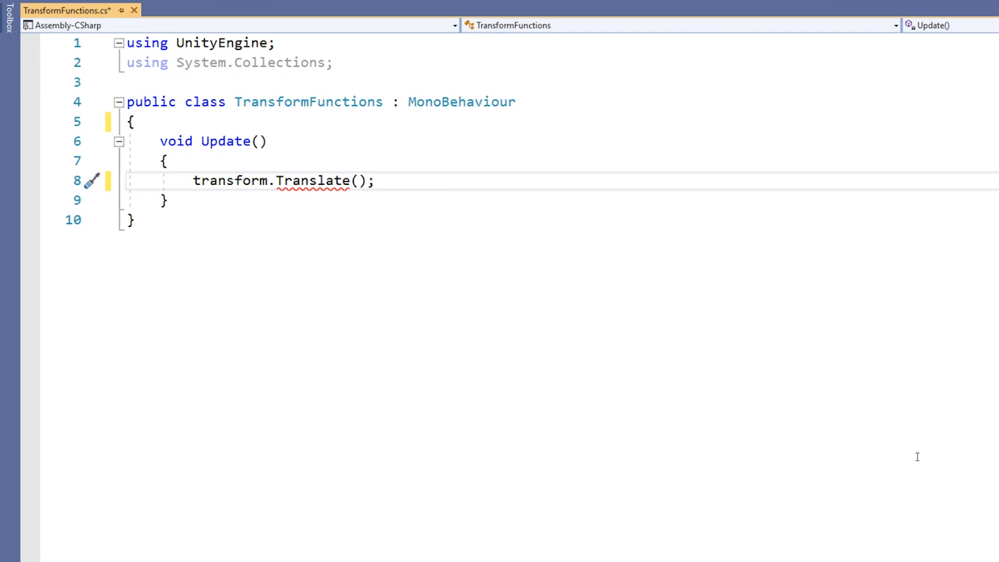
Step: Translate by Vector3.forward * moveSpeed * Time.deltaTime and declare public float moveSpeed = 10f
{"action": "type", "text": "Vector3.forward"}
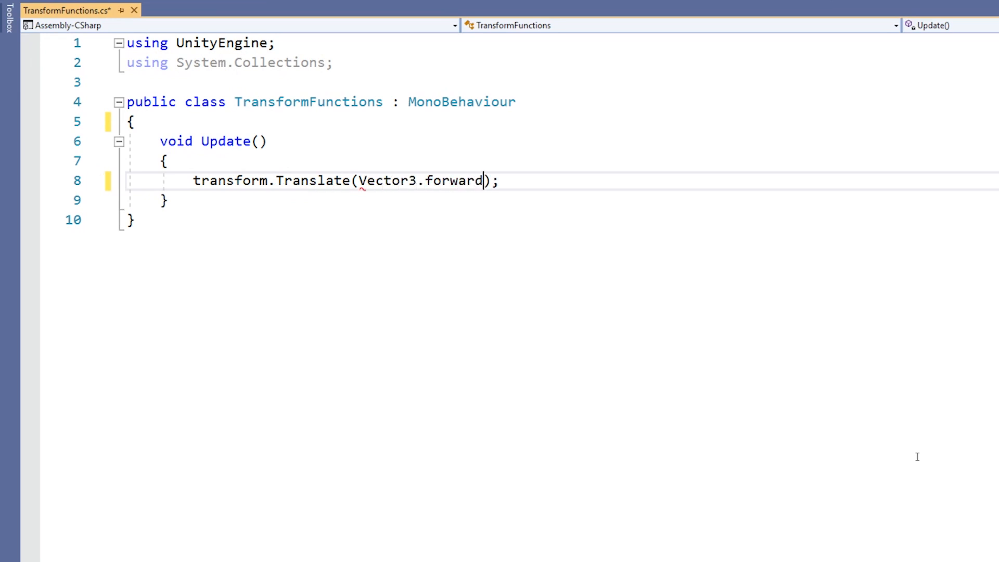
{"action": "type", "text": "* moveSpeed"}
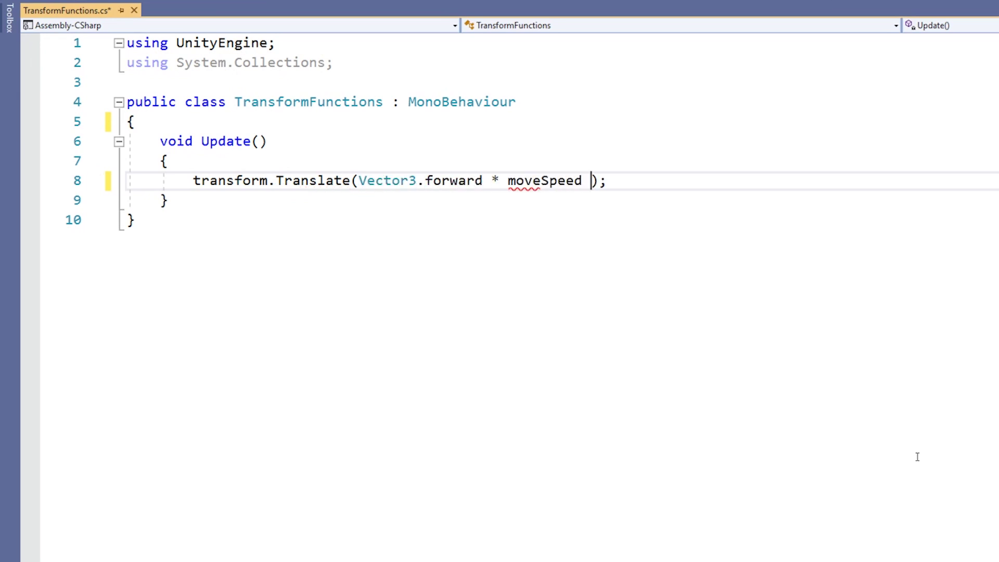
{"action": "type", "text": "* Time.deltaTime"}
{"action": "type", "text": "p"}
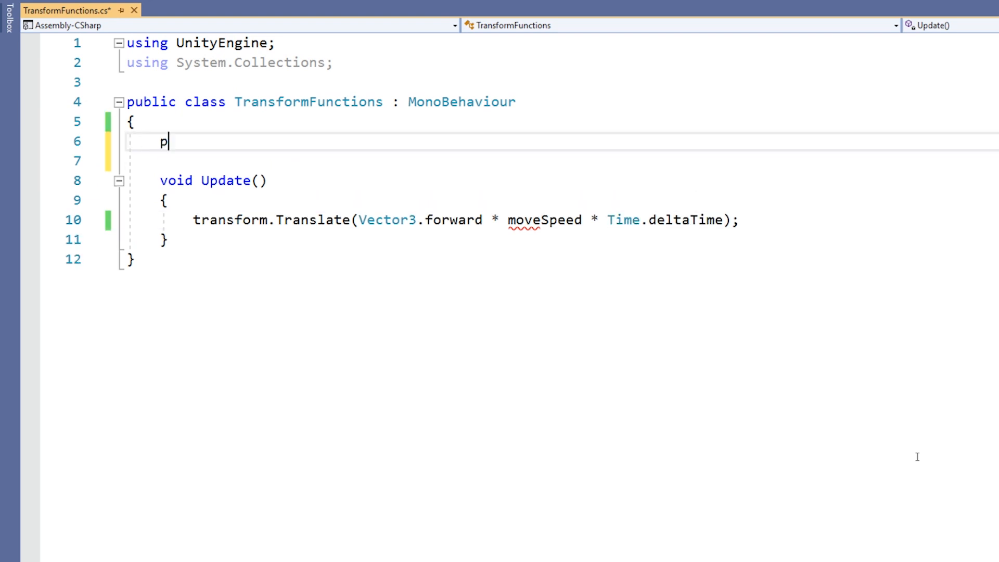
{"action": "type", "text": "ublic float moveSpee"}
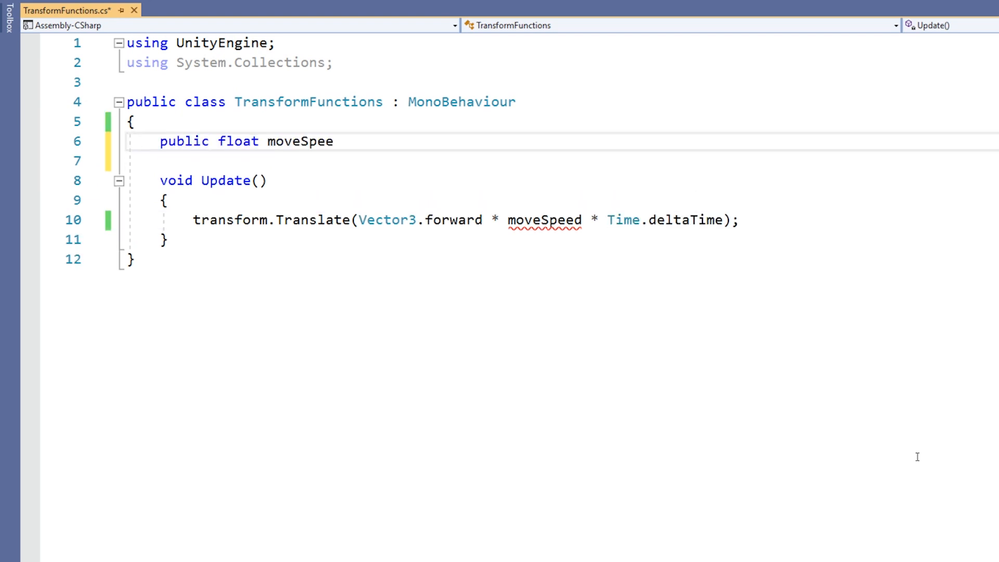
{"action": "type", "text": "d = 10f;"}
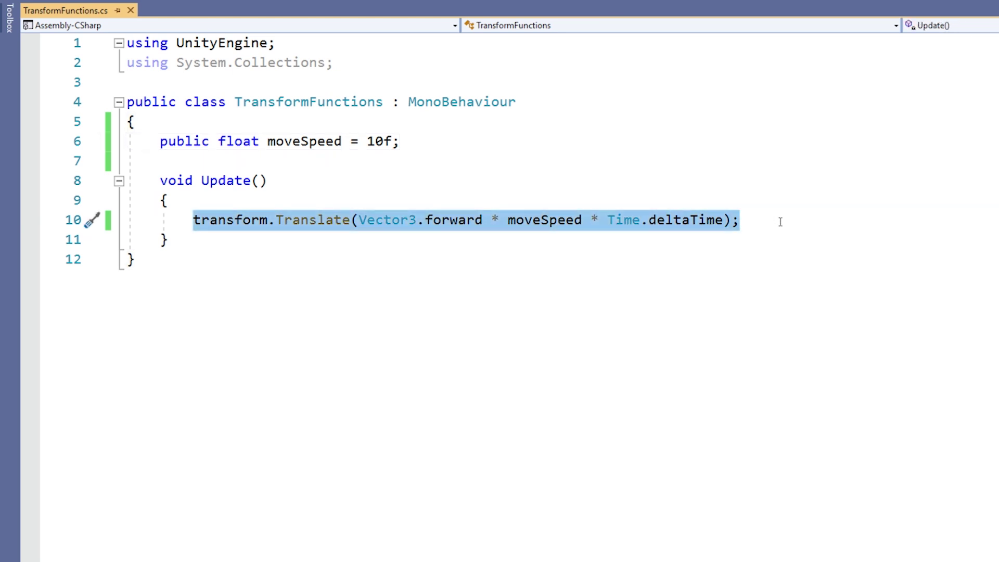
Step: Wrap the Translate call in an Input.GetKey(KeyCode.UpArrow) check, tidy the blank line and save
{"action": "type", "text": "if (Input.GetKey(KeyCode.UpArrow))"}
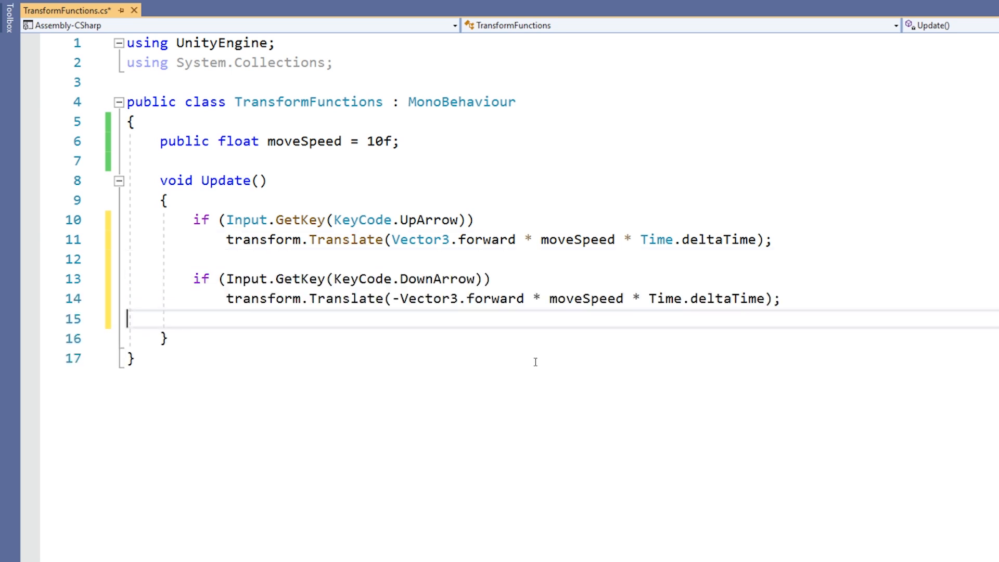
{"action": "key", "text": "Backspace"}
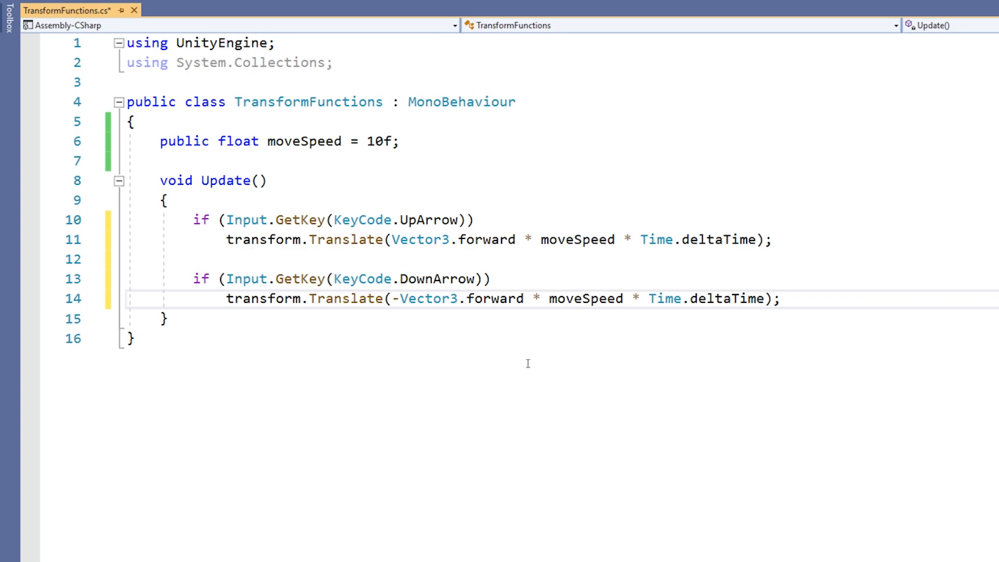
{"action": "key", "text": "Ctrl+S"}
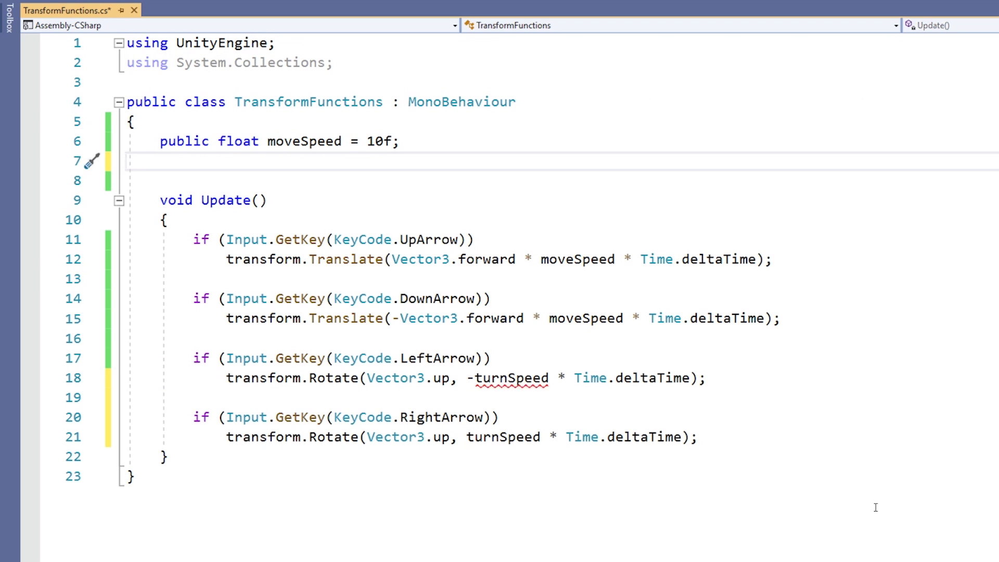
Step: Declare public float turnSpeed = 50f for the LeftArrow/RightArrow rotation
{"action": "type", "text": "public float t"}
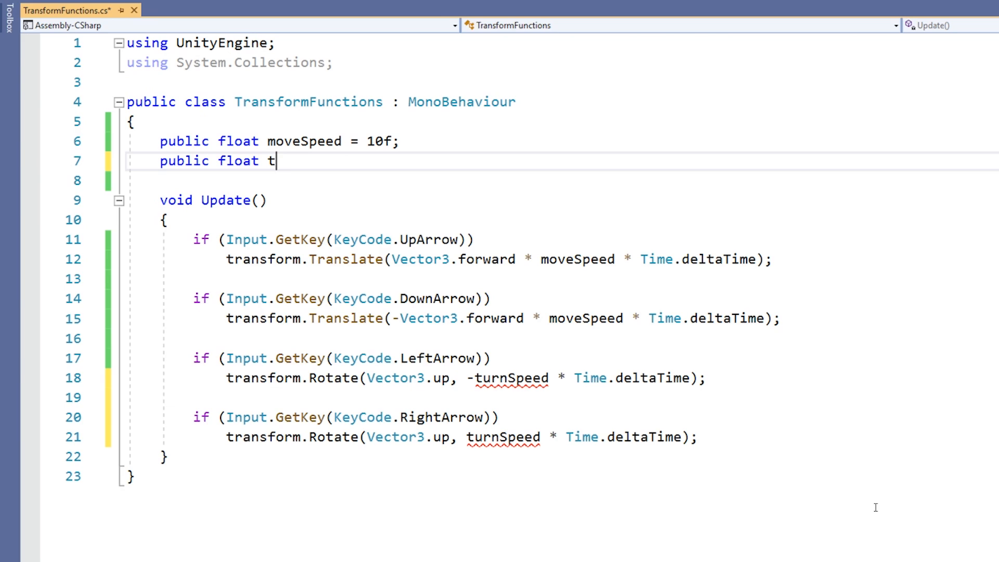
{"action": "type", "text": "urnSpeed = 50"}
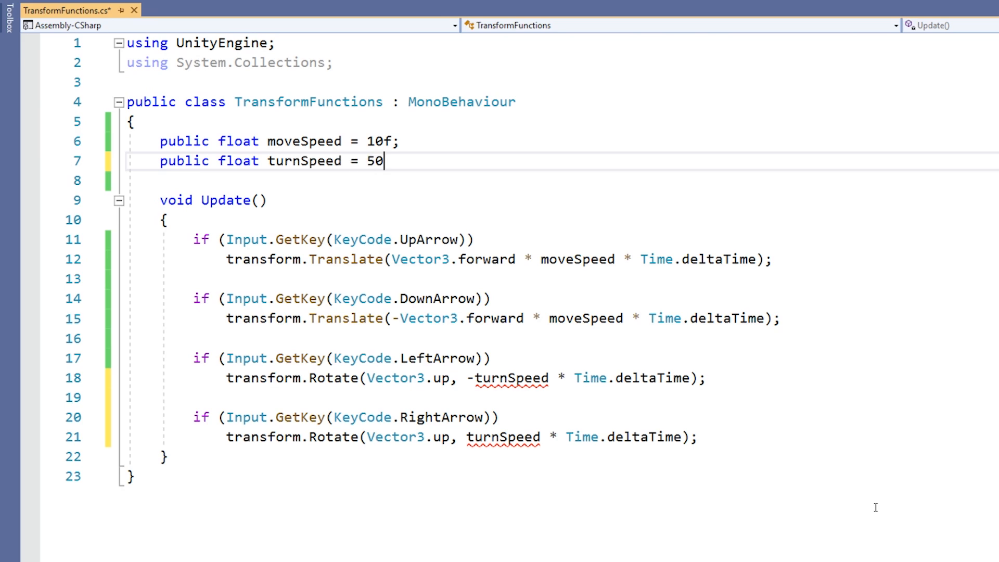
{"action": "type", "text": "f;"}
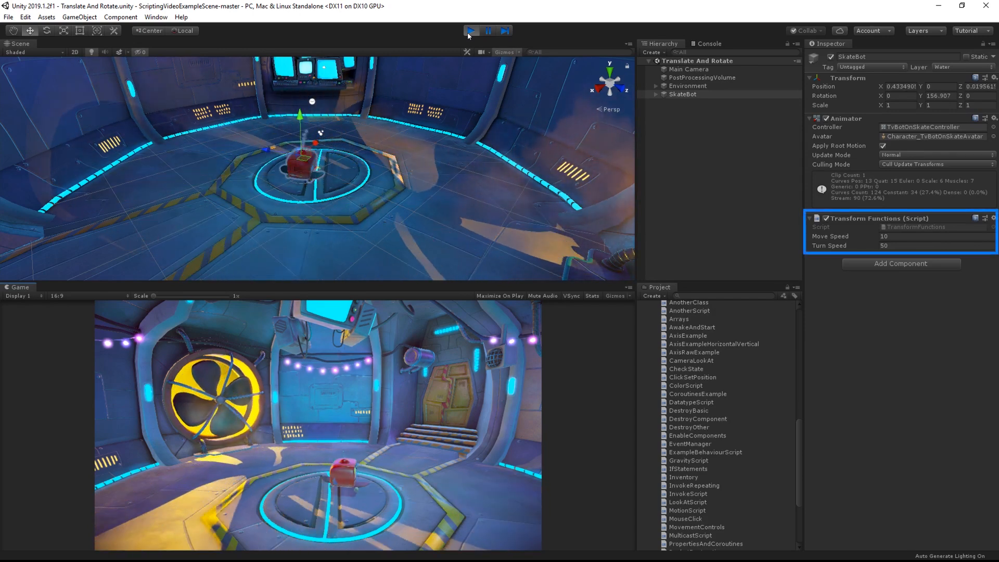
Step: Stop the test run after driving SkateBot with the arrow keys
{"action": "left_click", "coordinate": [471, 30]}
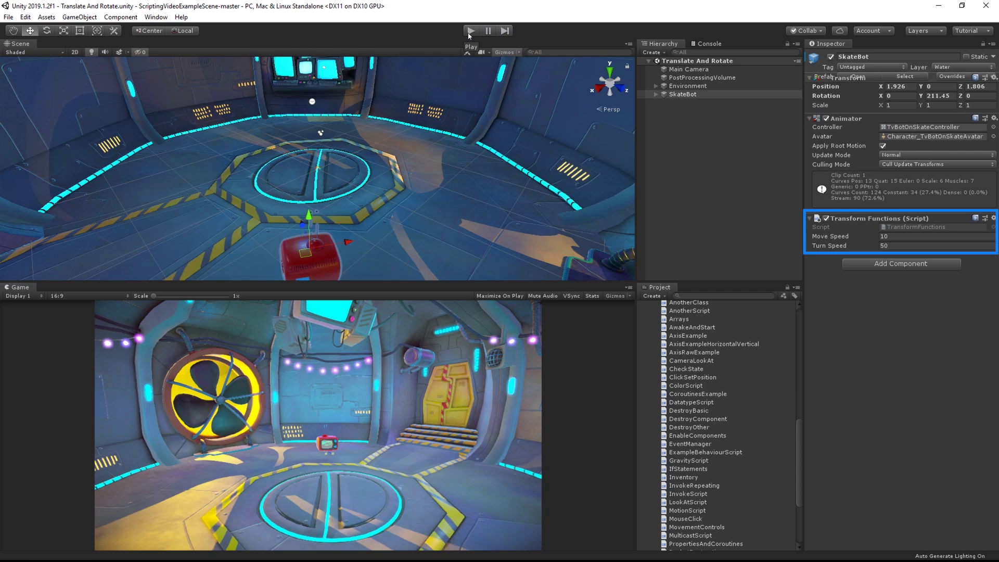